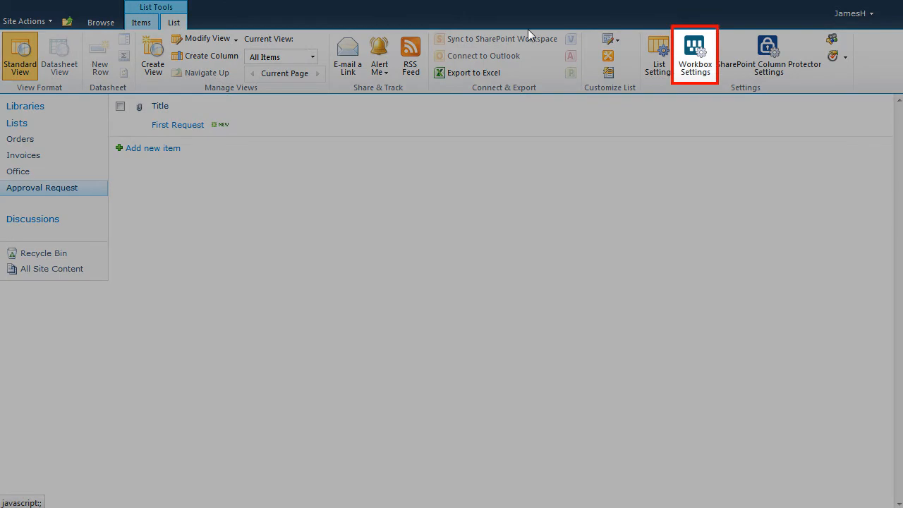
- Create a new workflow named 'Approval Workflow' for the Approval Request list from Workbox Settings
{"action": "left_click", "coordinate": [694, 51]}
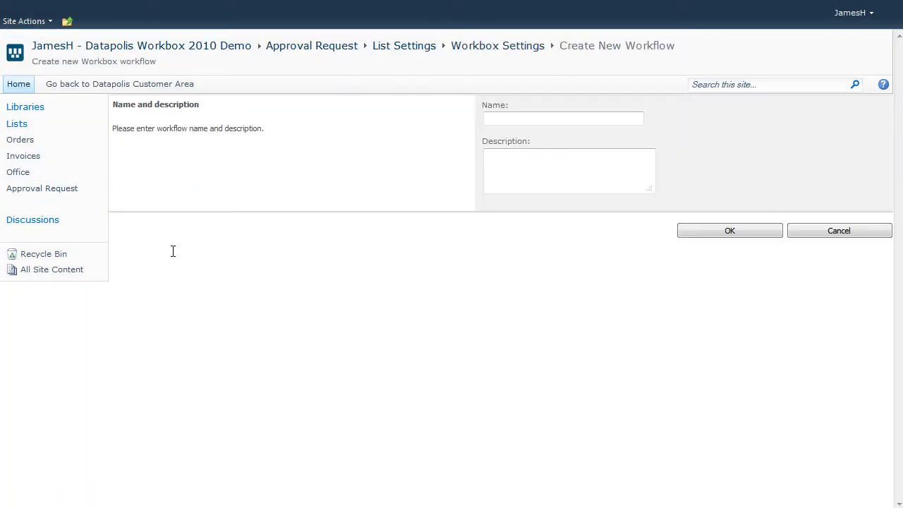
{"action": "type", "text": "Approval Workfl"}
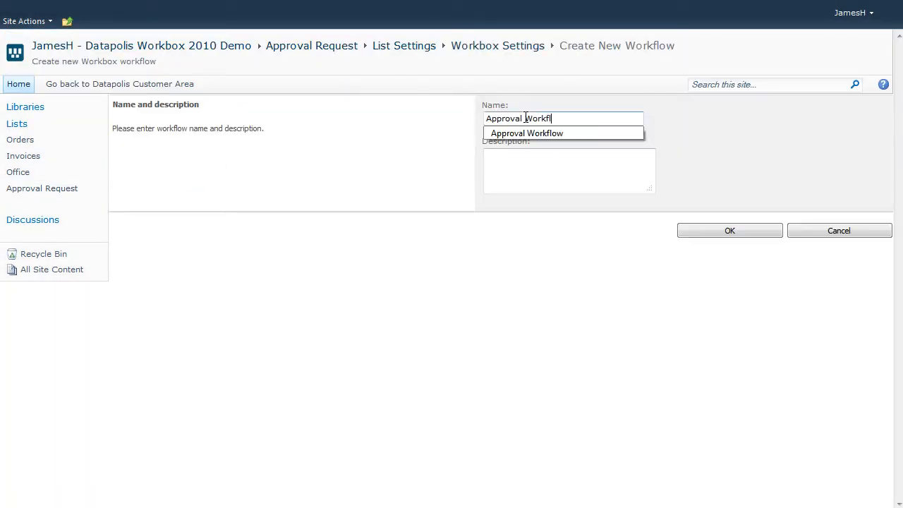
{"action": "left_click", "coordinate": [729, 230]}
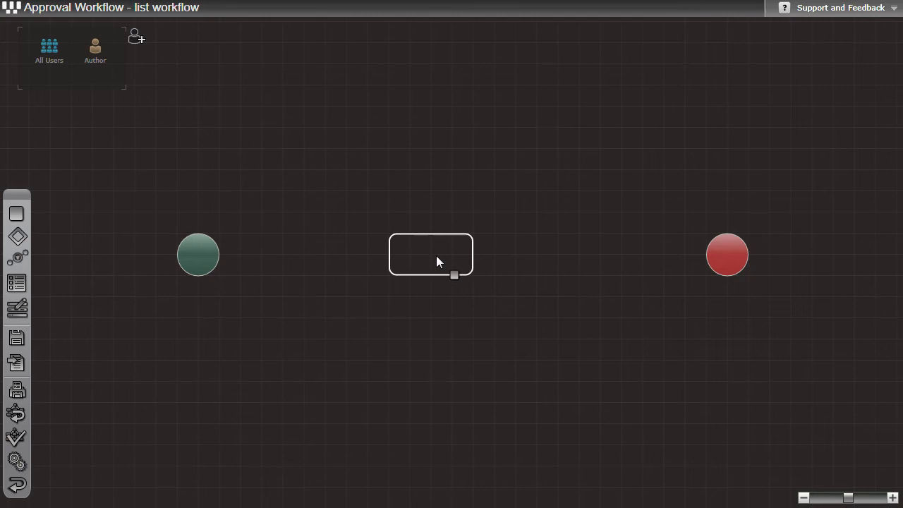
- Rename the state to 'In approve' and connect start → In approve → end
{"action": "double_click", "coordinate": [431, 256]}
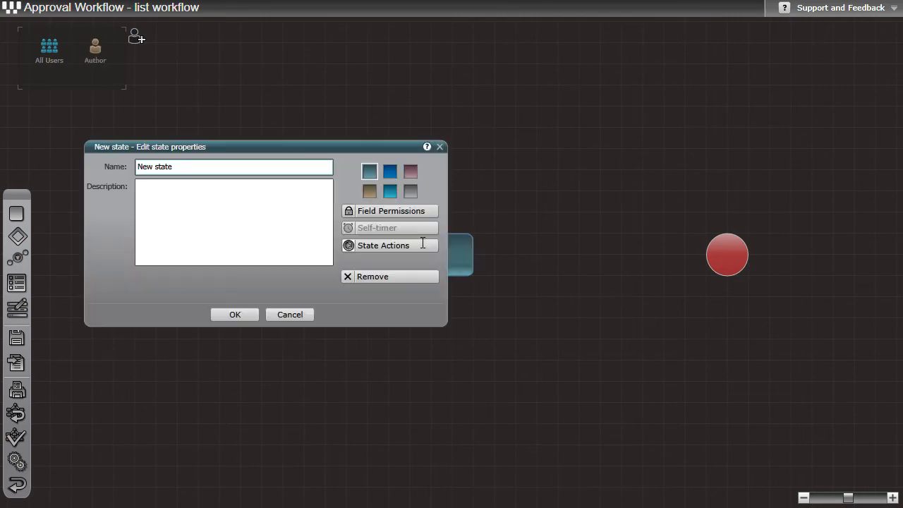
{"action": "type", "text": "In approve"}
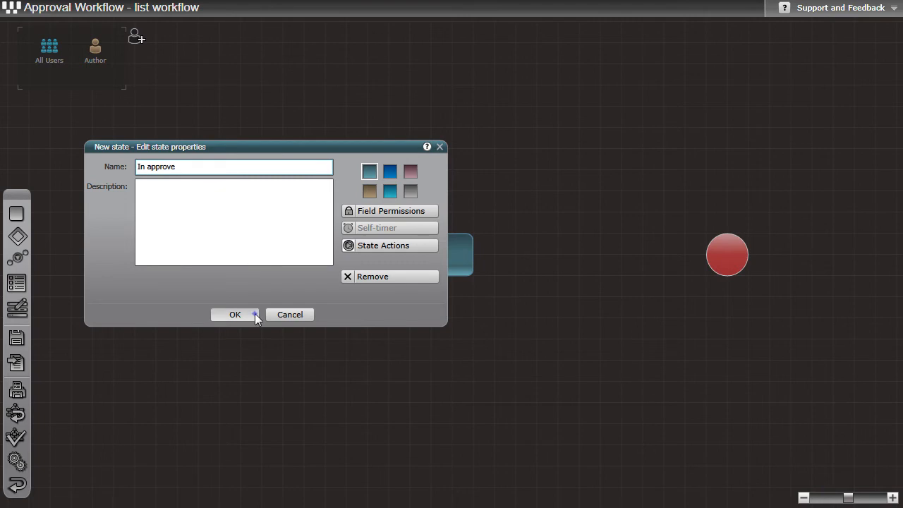
{"action": "left_click", "coordinate": [234, 315]}
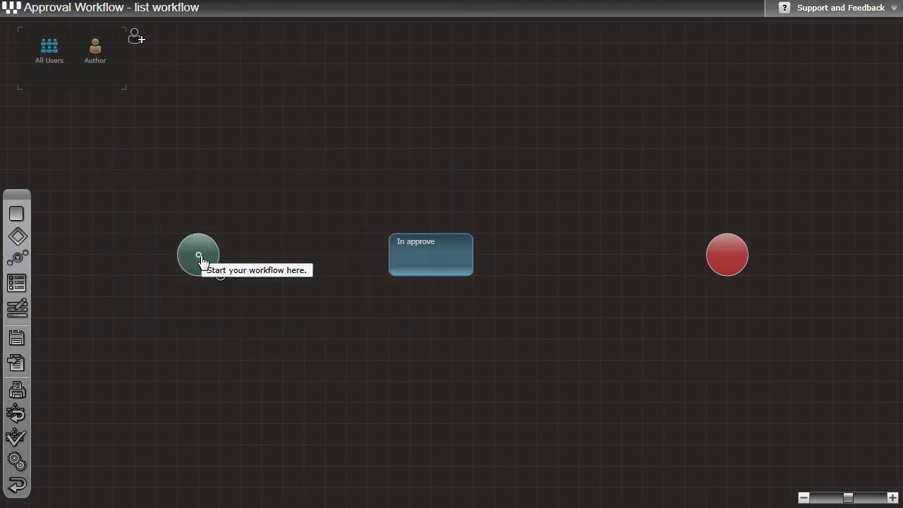
{"action": "left_click_drag", "start_coordinate": [198, 254], "coordinate": [432, 254]}
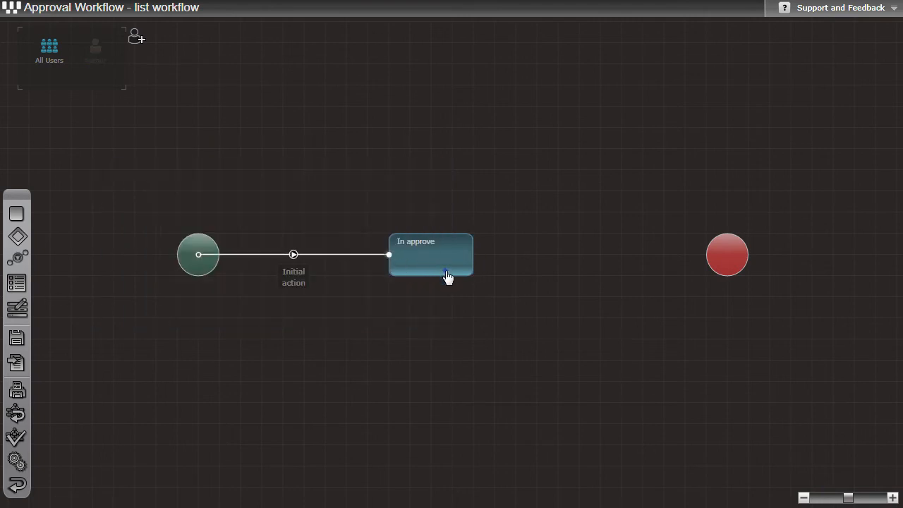
{"action": "left_click_drag", "start_coordinate": [472, 234], "coordinate": [711, 261]}
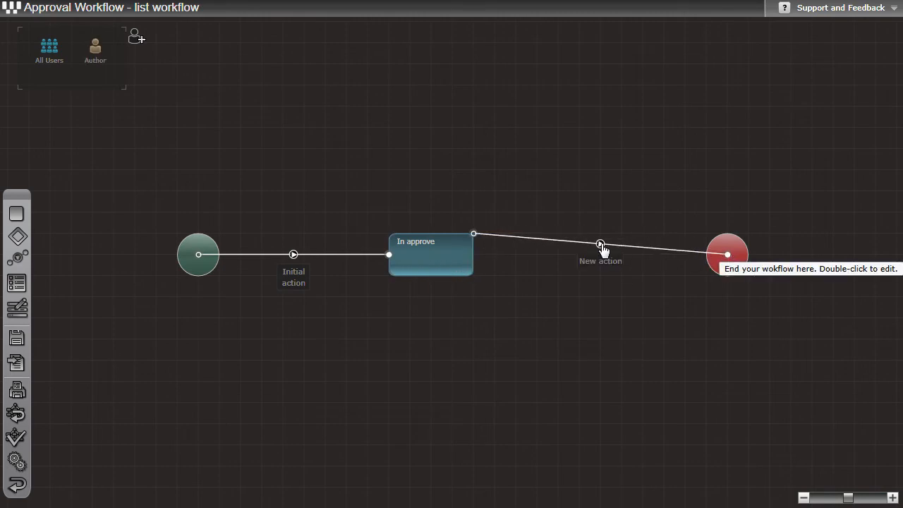
- Name the two actions from In approve to the end 'Approve' and 'Reject'
{"action": "double_click", "coordinate": [601, 243]}
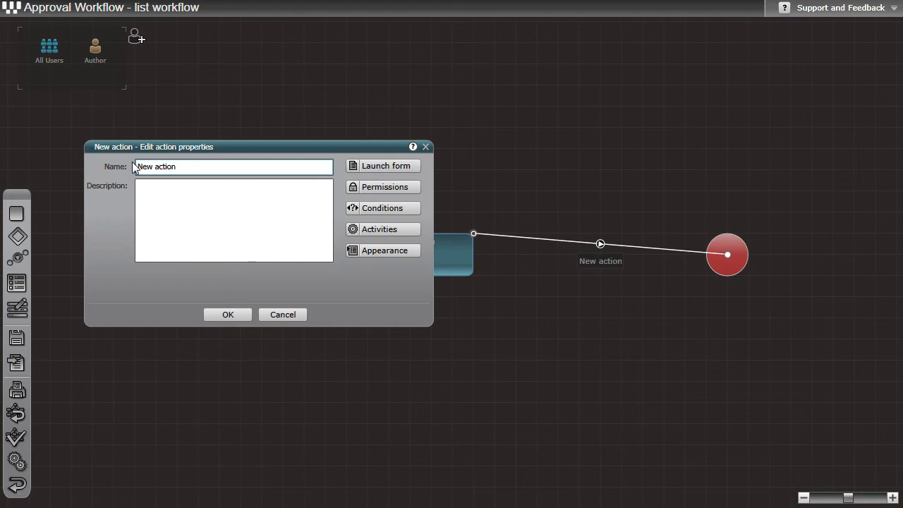
{"action": "type", "text": "Approve"}
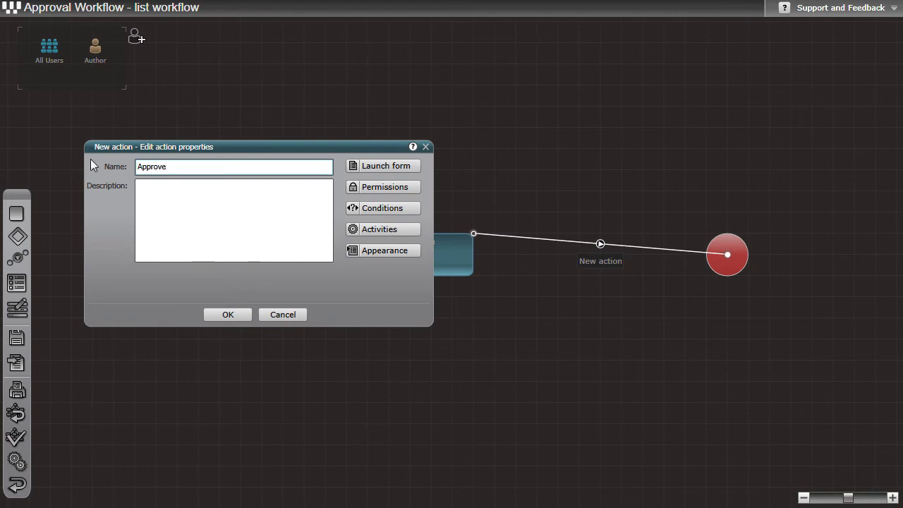
{"action": "left_click", "coordinate": [227, 313]}
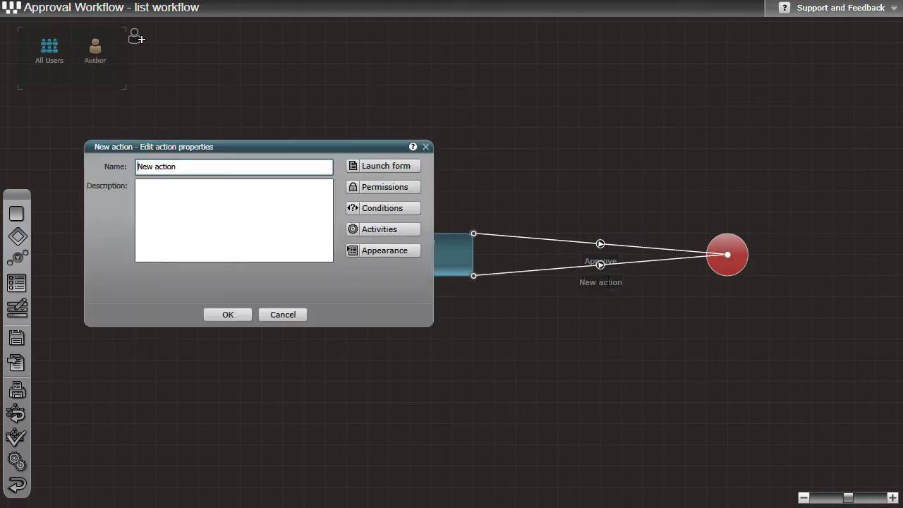
{"action": "type", "text": "Reject"}
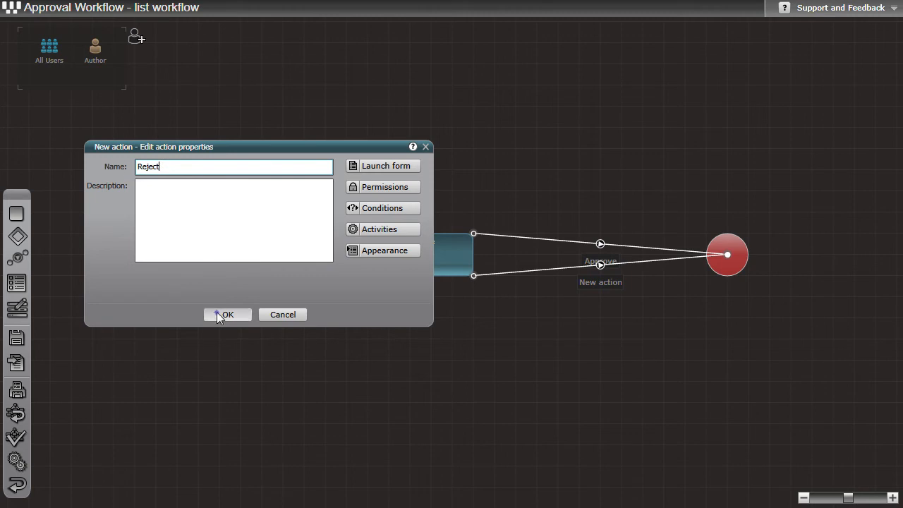
{"action": "left_click", "coordinate": [227, 314]}
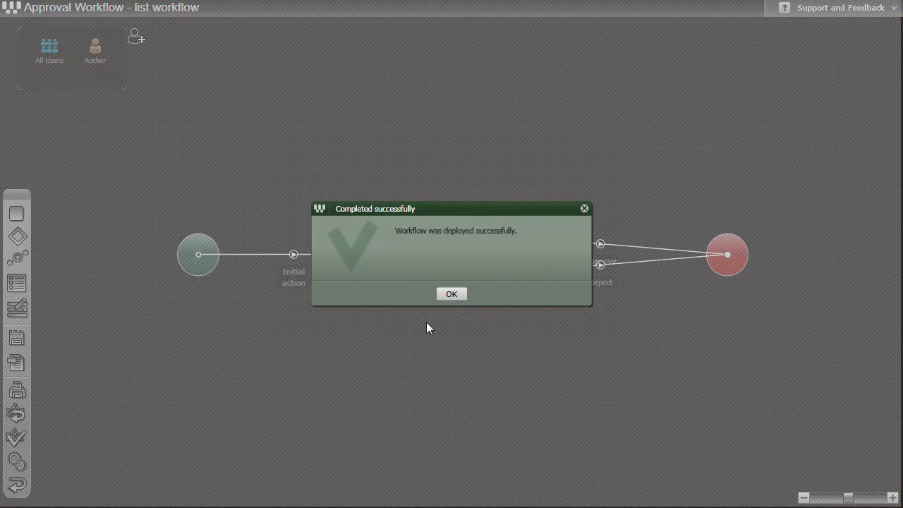
- Dismiss the deployment success message and return to the Approval Request list
{"action": "left_click", "coordinate": [451, 294]}
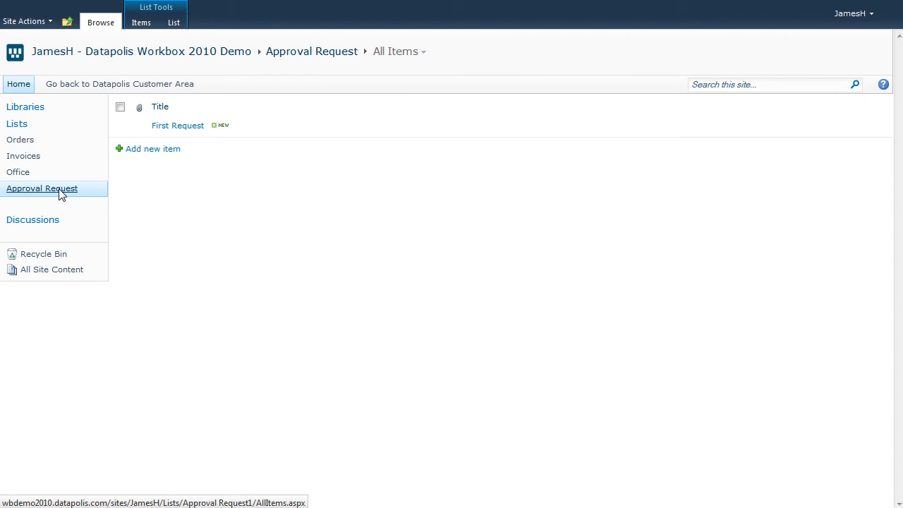
- Reopen Approval Workflow in the designer via the list's Workbox Settings
{"action": "left_click", "coordinate": [174, 22]}
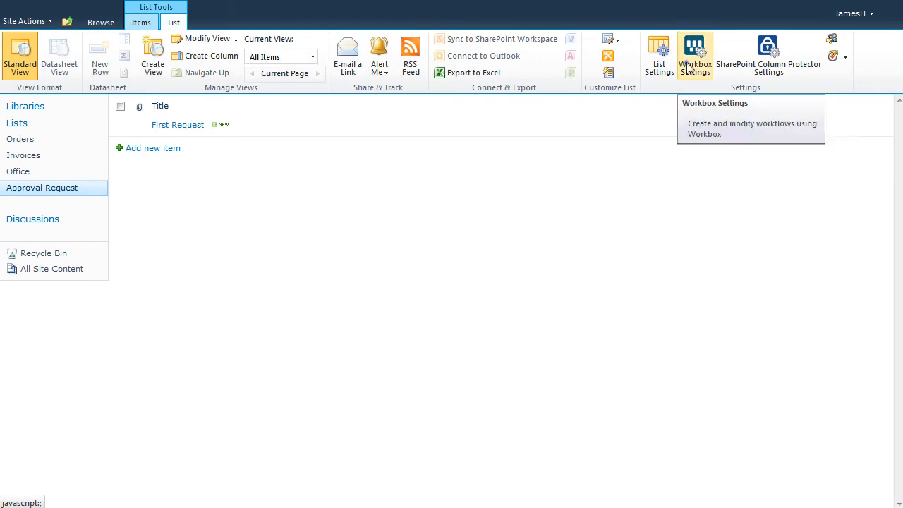
{"action": "left_click", "coordinate": [694, 46]}
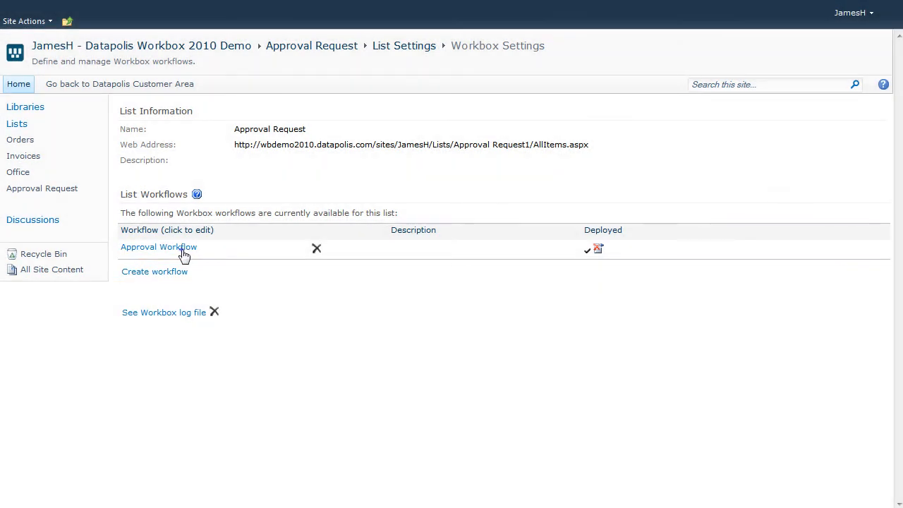
{"action": "left_click", "coordinate": [158, 247]}
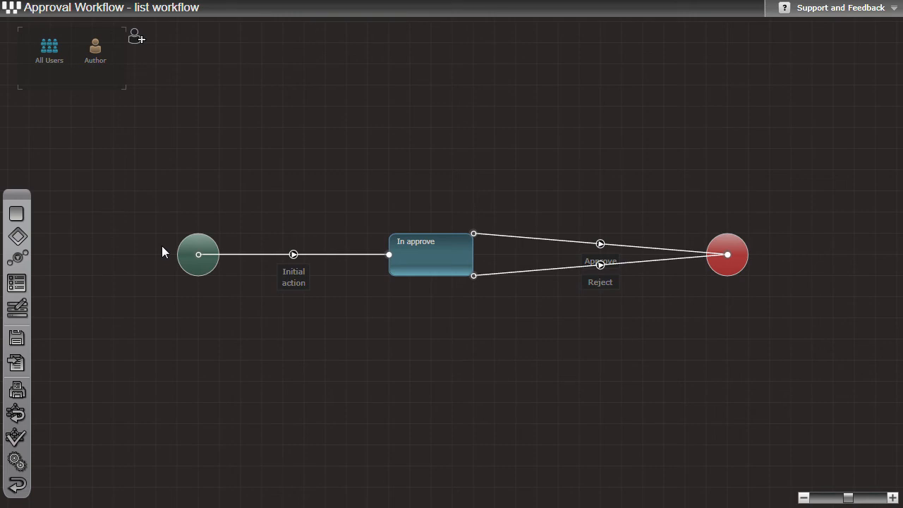
- Review the start, In approve and end elements, then deploy the workflow to the list
{"action": "left_click", "coordinate": [430, 254]}
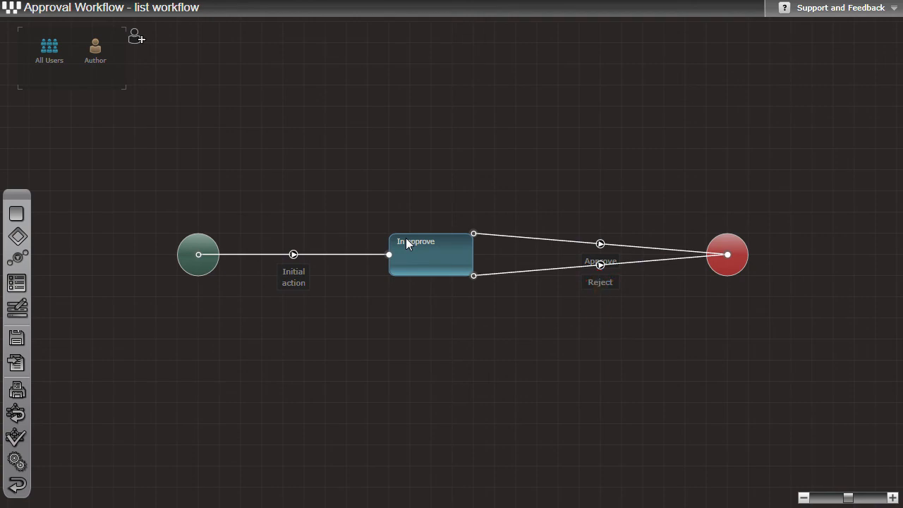
{"action": "left_click", "coordinate": [197, 254]}
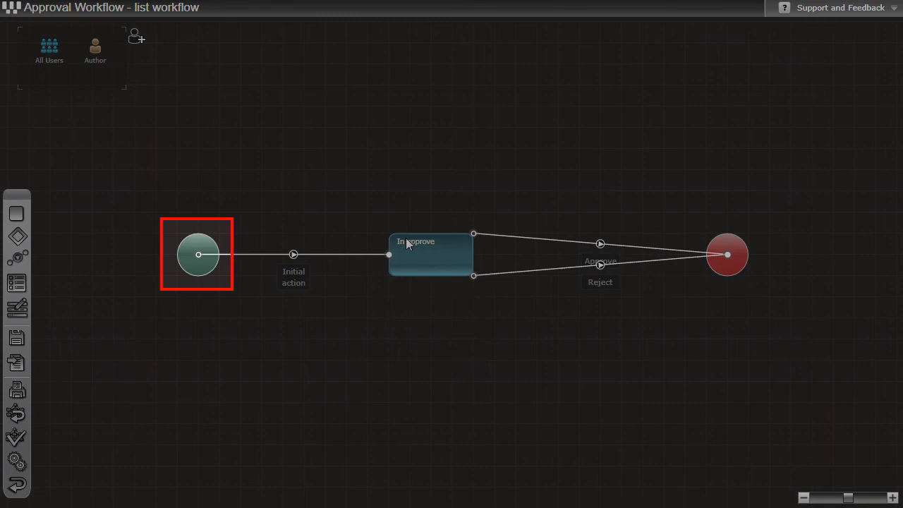
{"action": "left_click", "coordinate": [727, 253]}
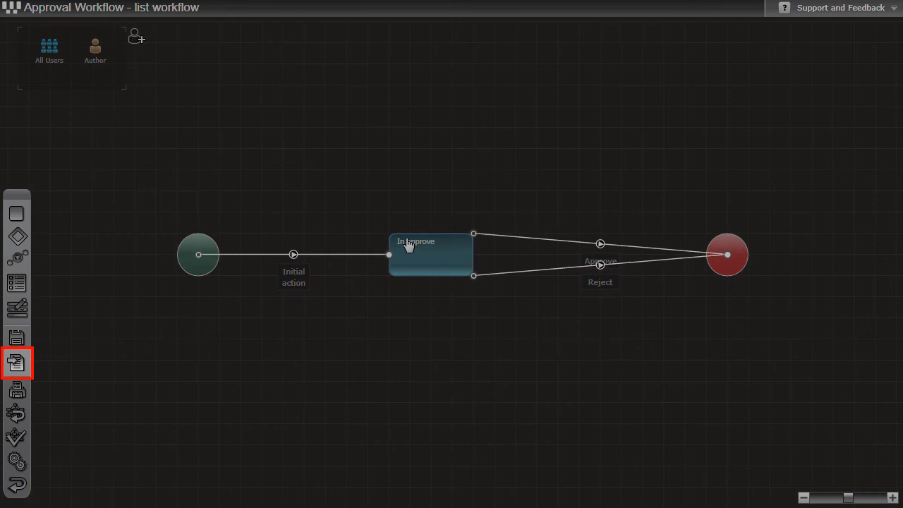
{"action": "left_click", "coordinate": [17, 362]}
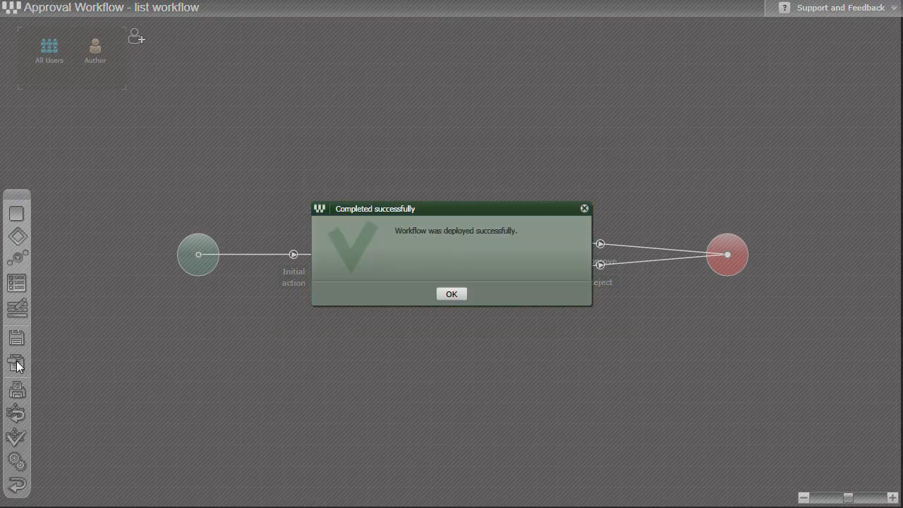
- Dismiss the deployment success message, returning to the Workbox Settings page
{"action": "left_click", "coordinate": [451, 294]}
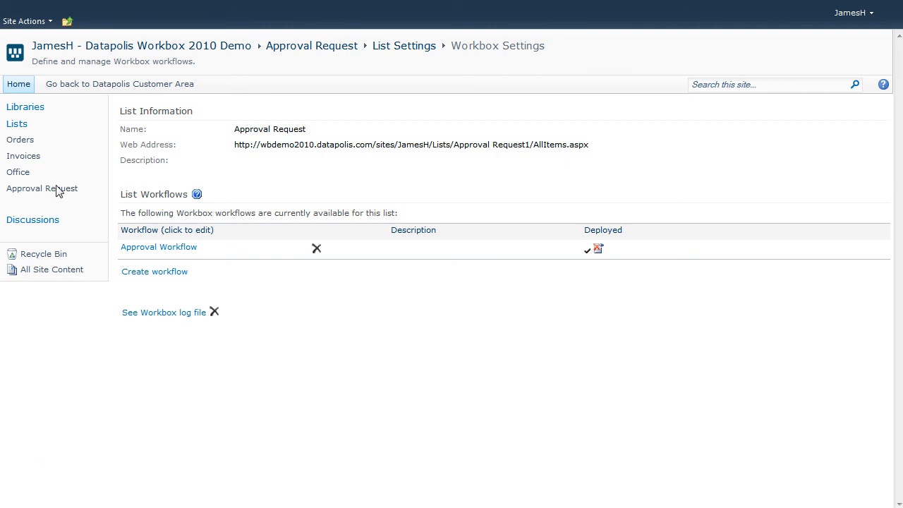
- Show the Approval Request list with its four requests and workflow status columns
{"action": "left_click", "coordinate": [43, 189]}
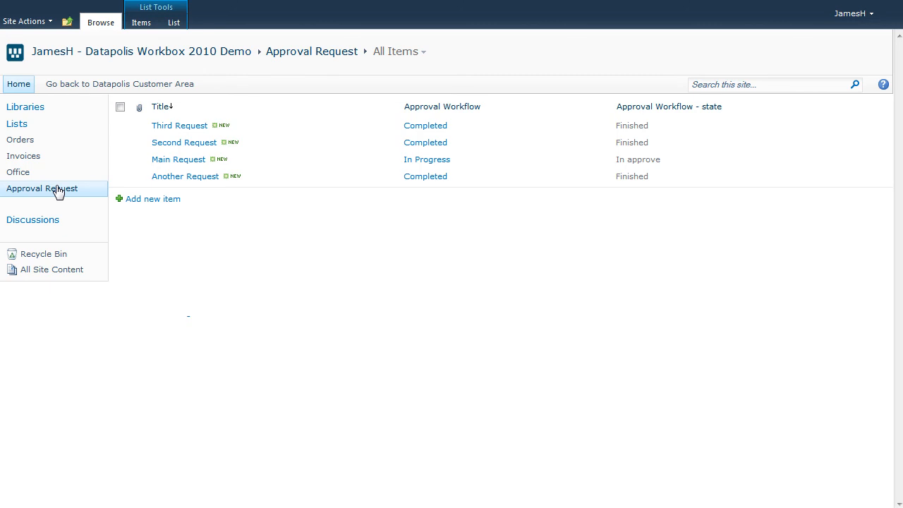
- Approve Main Request from its item menu so it shows Completed and Finished
{"action": "left_click", "coordinate": [395, 166]}
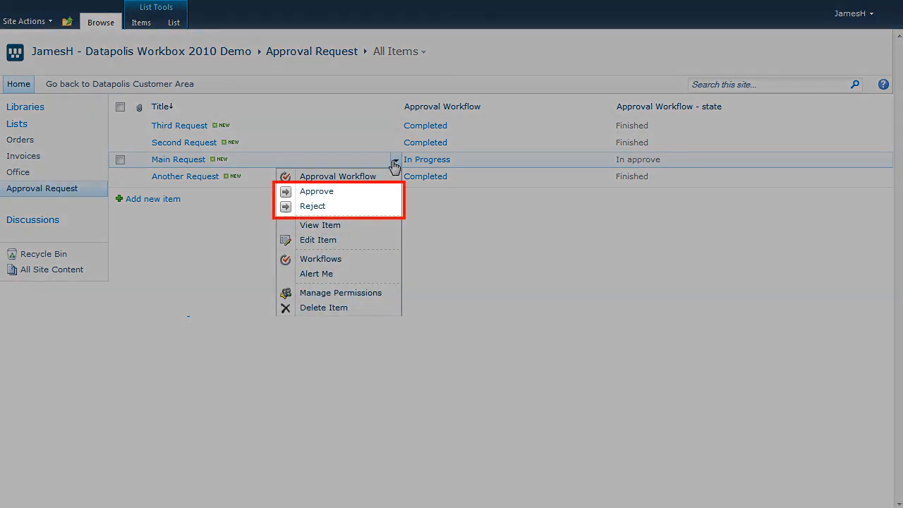
{"action": "left_click", "coordinate": [316, 191]}
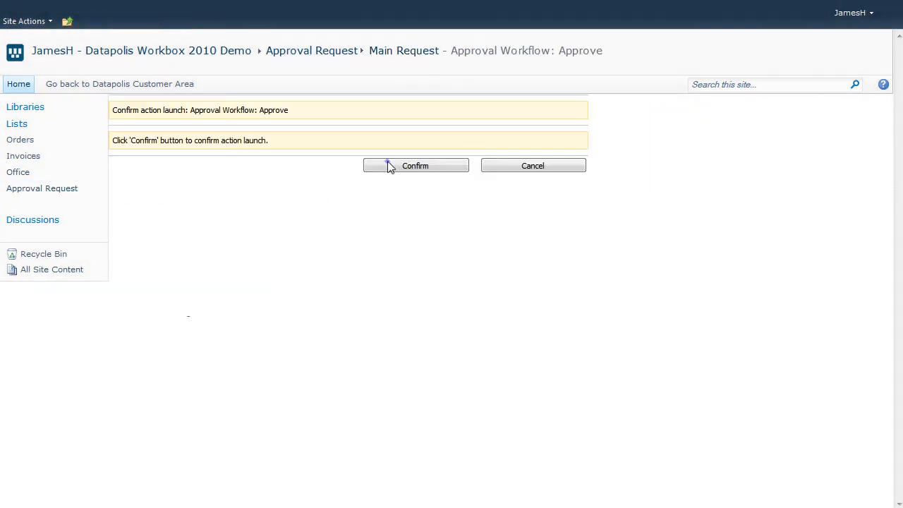
{"action": "left_click", "coordinate": [415, 165]}
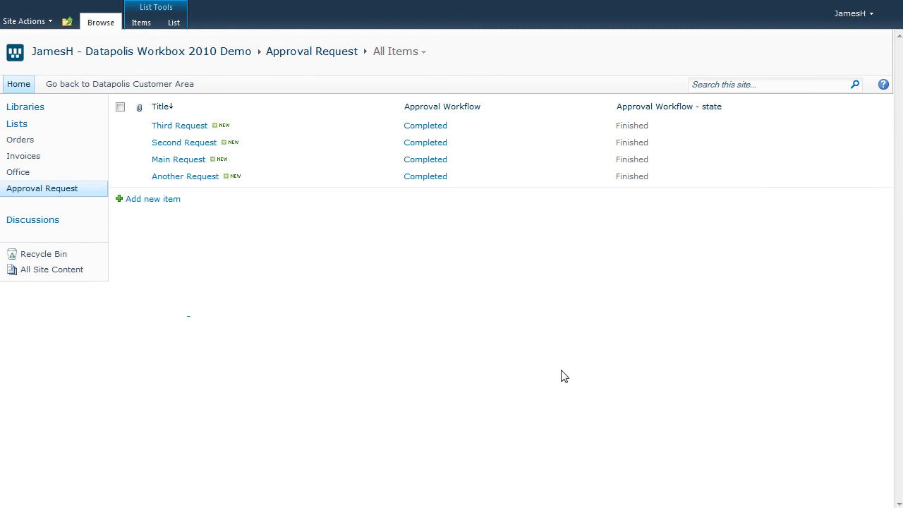